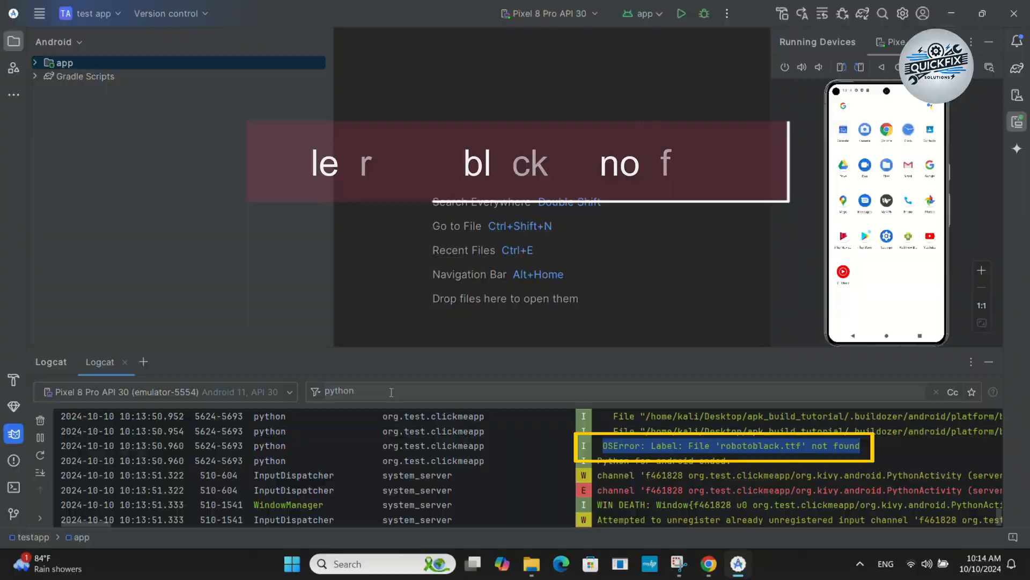
# Launch Android Studio from the Start menu by searching 'an'
pyautogui.click(290, 562)
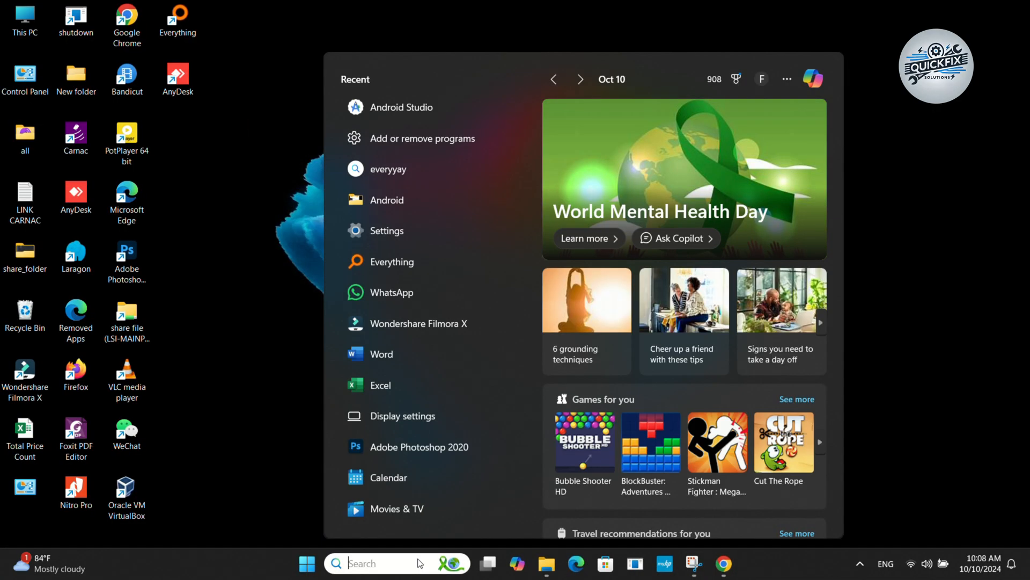
pyautogui.write('an')
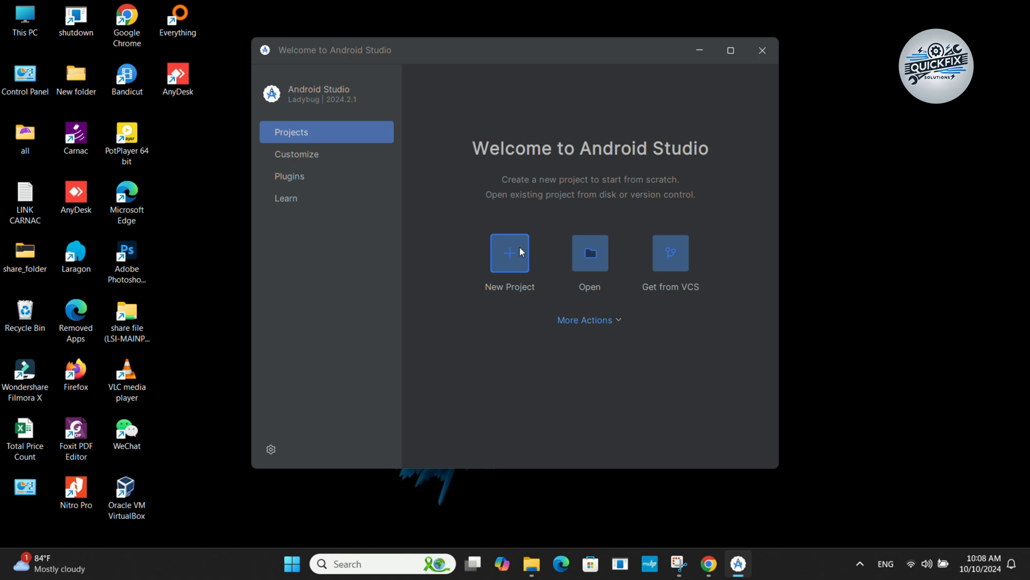
# Create a new No Activity project named 'test app' and finish the wizard
pyautogui.click(510, 252)
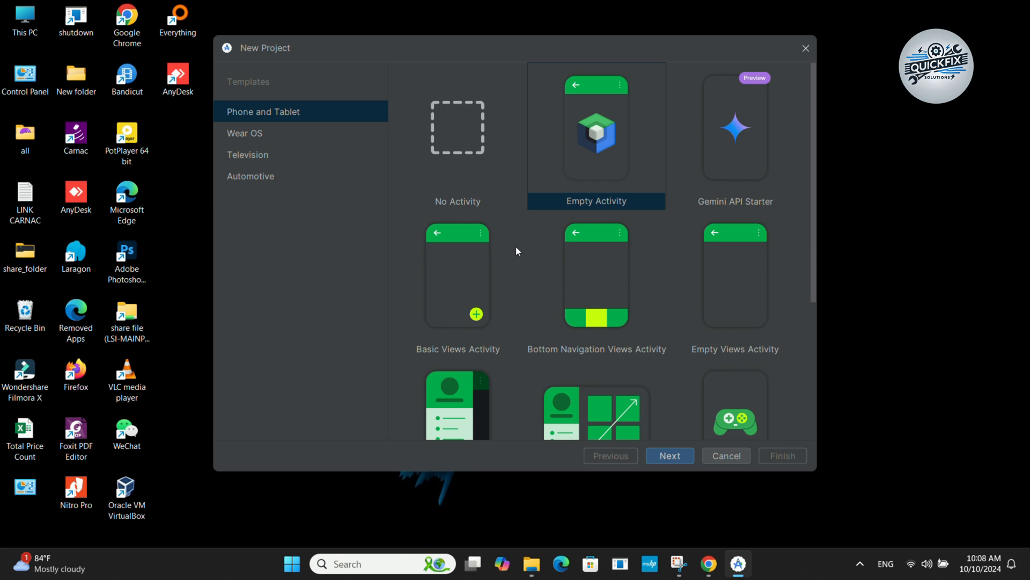
pyautogui.moveTo(466, 127)
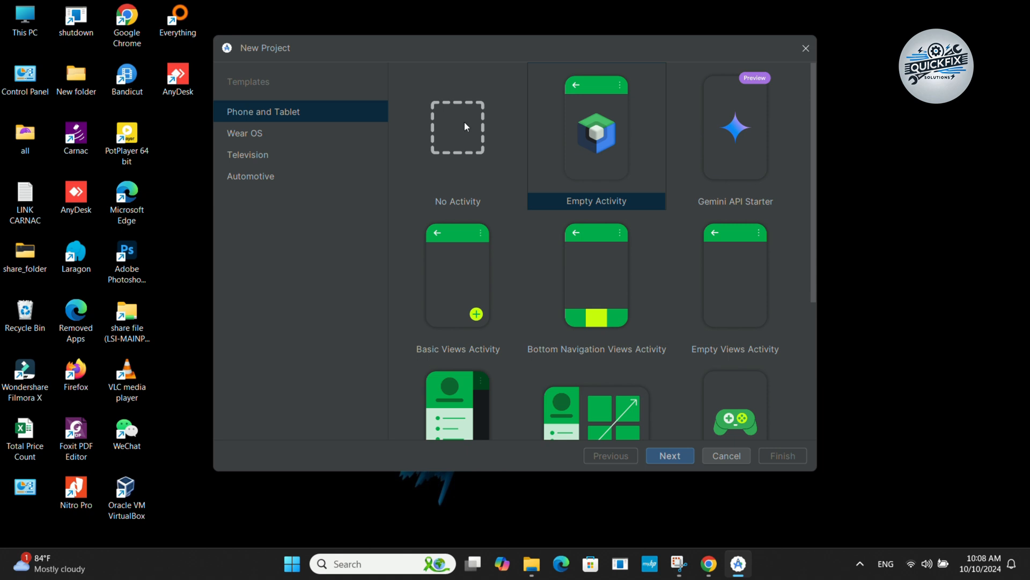
pyautogui.click(457, 126)
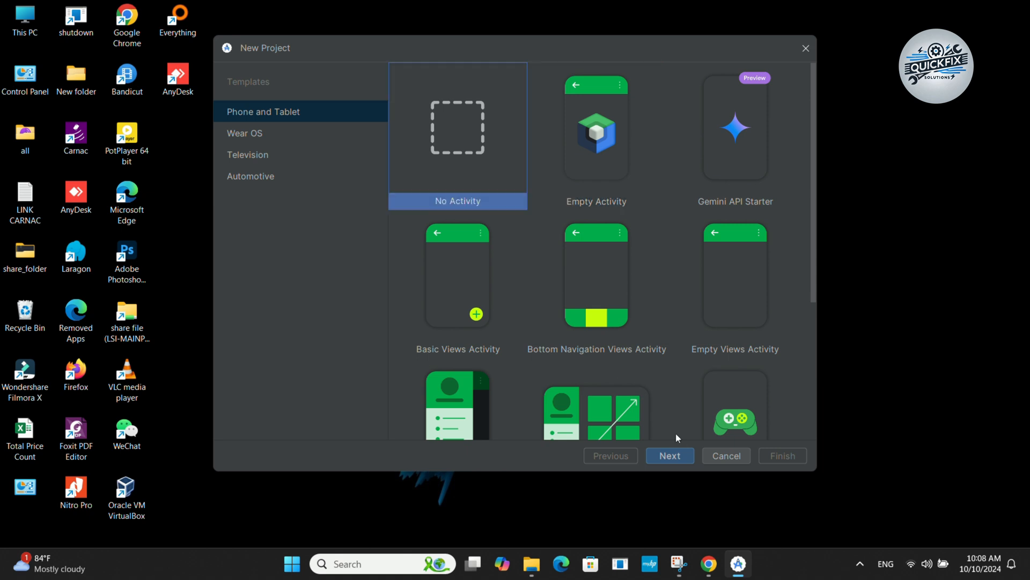
pyautogui.click(670, 455)
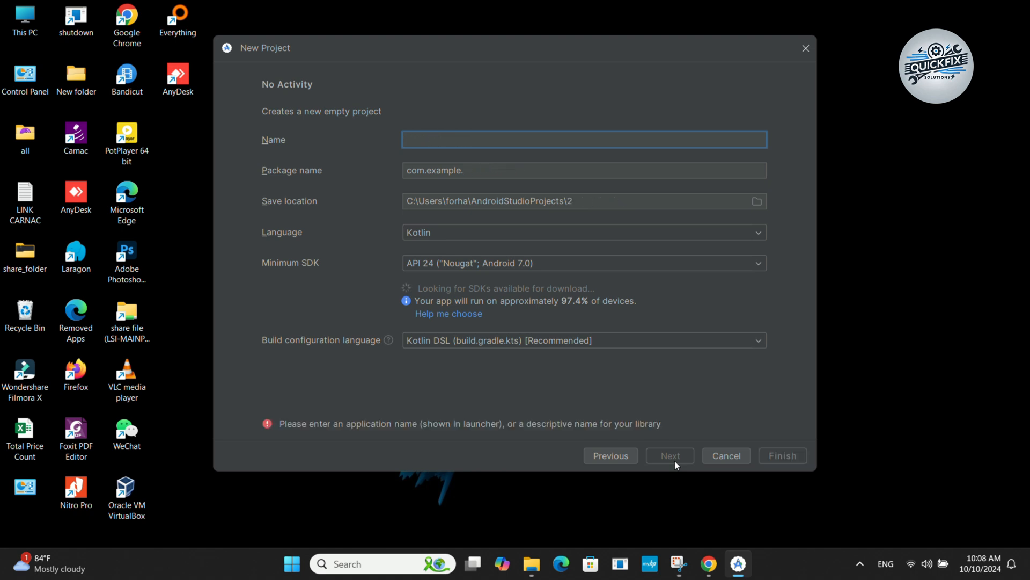
pyautogui.write('test app')
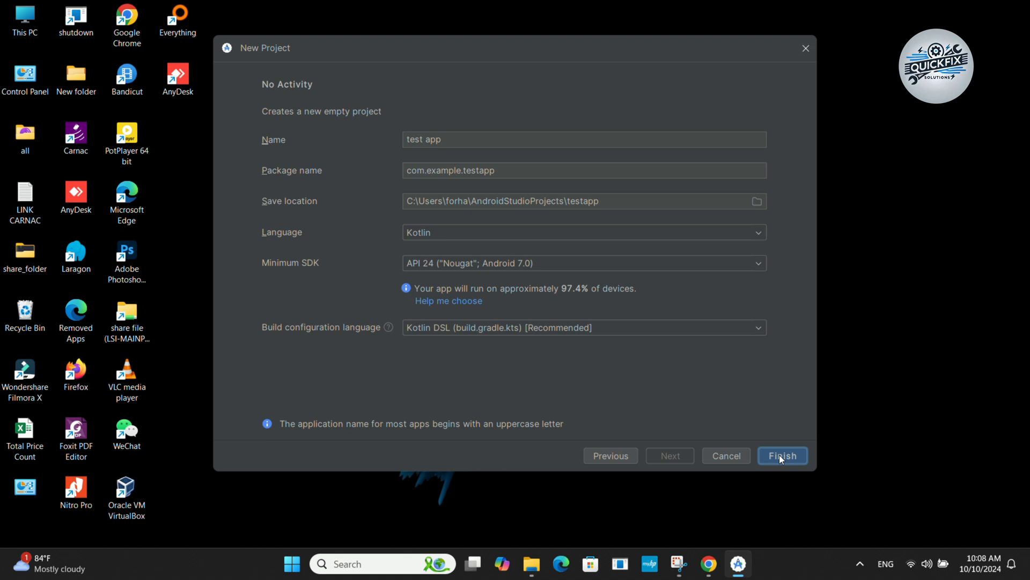
pyautogui.click(782, 455)
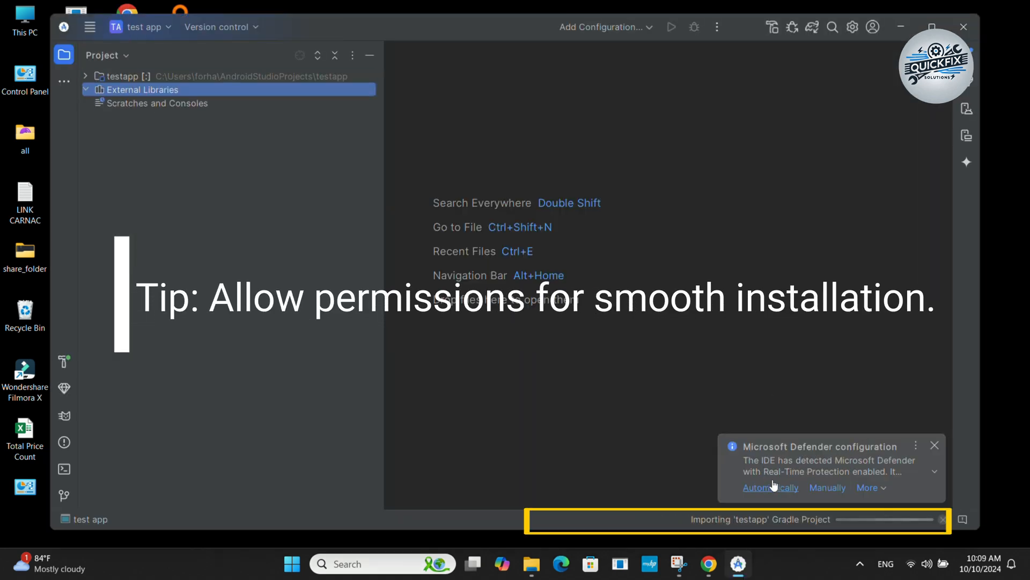
# Dismiss the Microsoft Defender configuration notice while Gradle imports the project
pyautogui.click(935, 444)
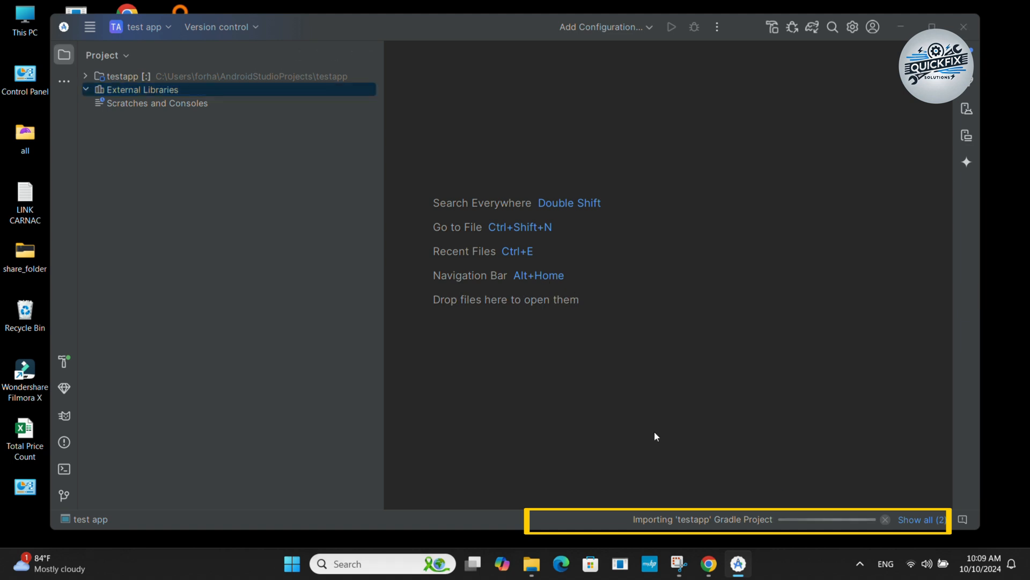
pyautogui.moveTo(456, 402)
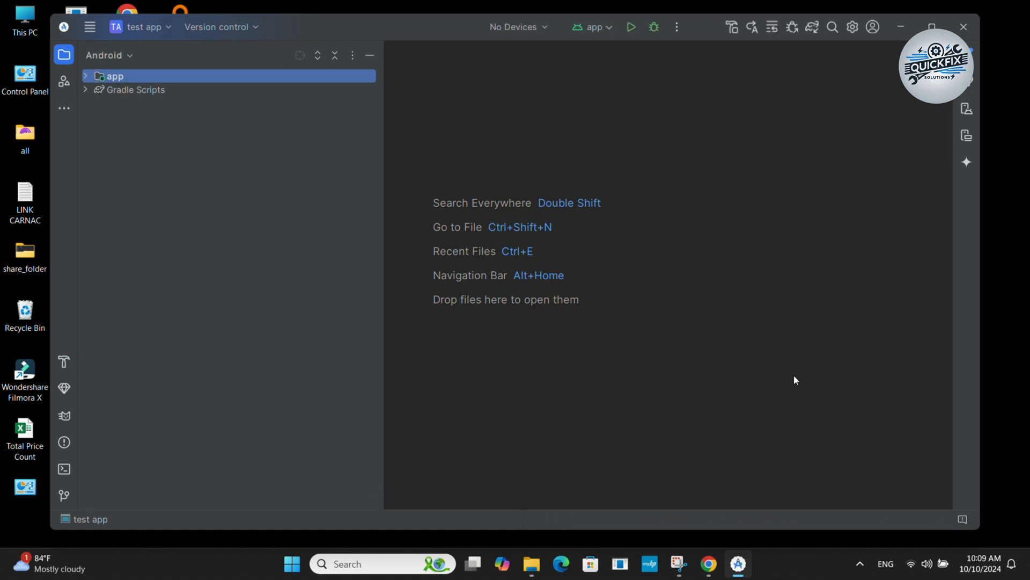
pyautogui.moveTo(966, 109)
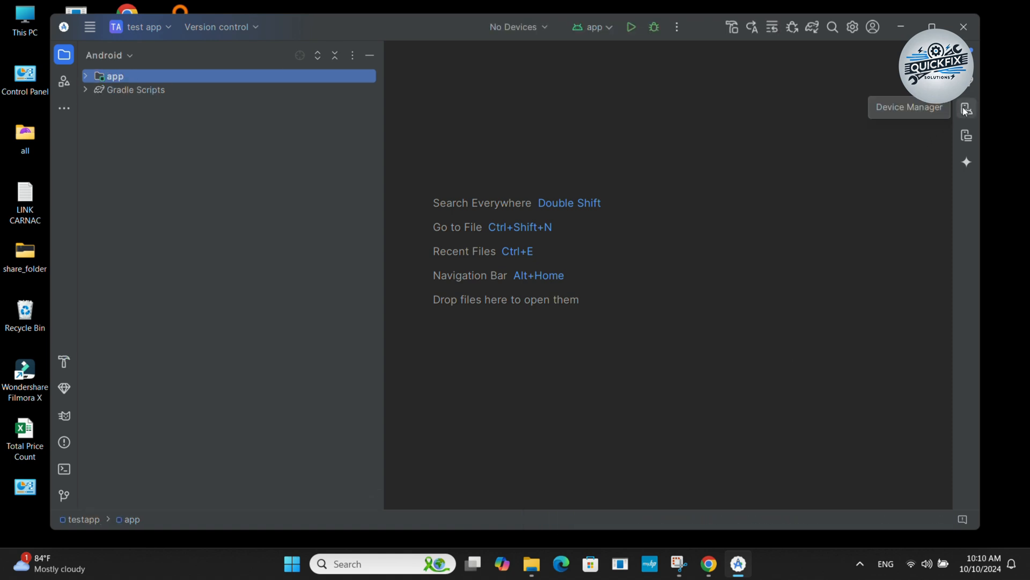
# Start creating a new virtual device from the Device Manager panel
pyautogui.click(966, 109)
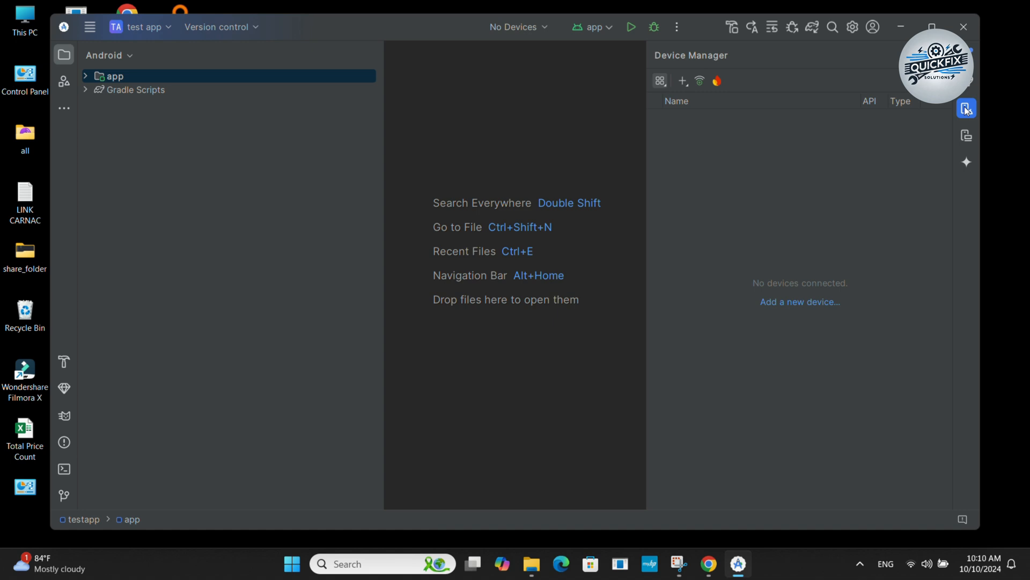
pyautogui.click(682, 80)
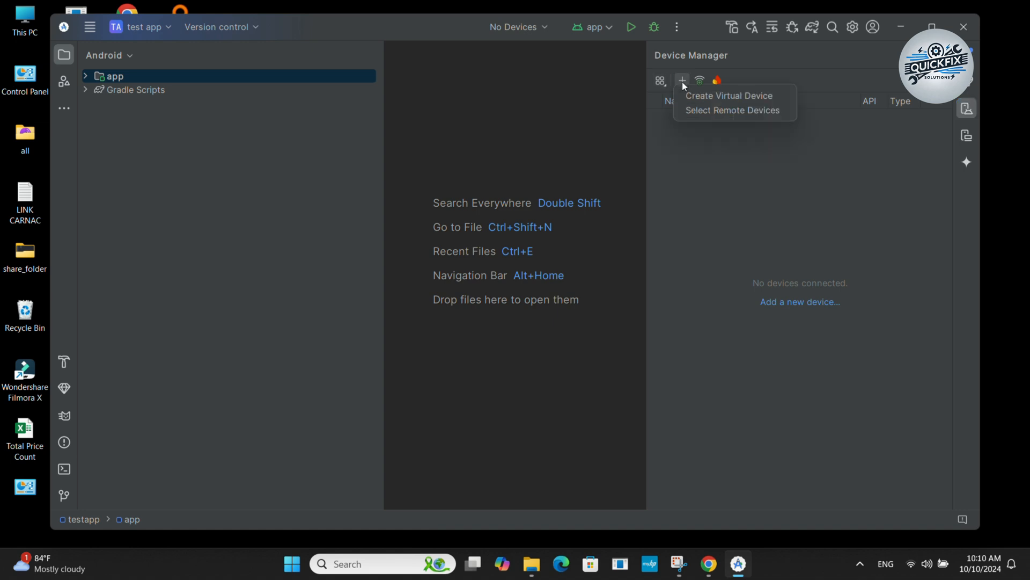
pyautogui.moveTo(730, 96)
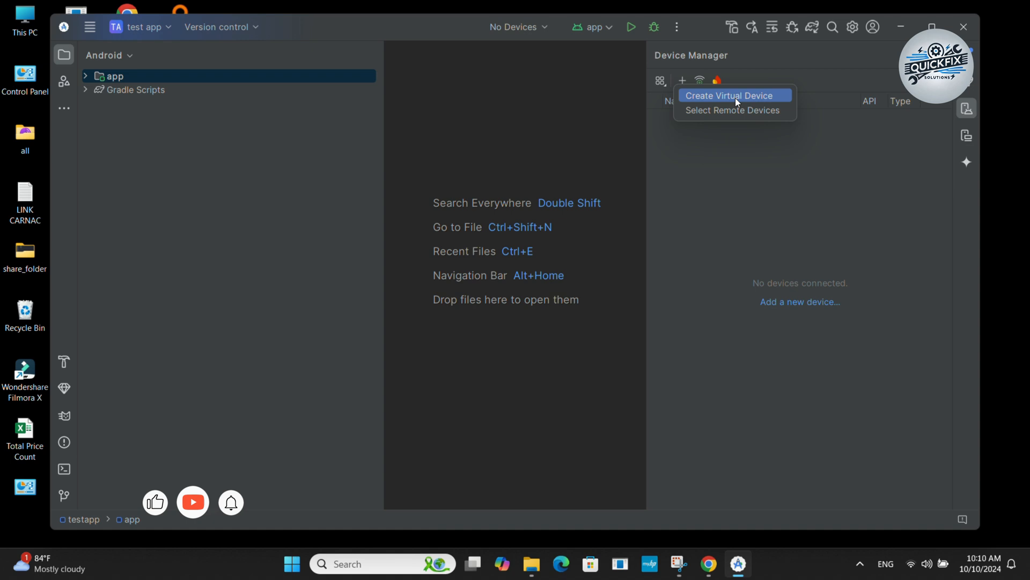
pyautogui.click(734, 94)
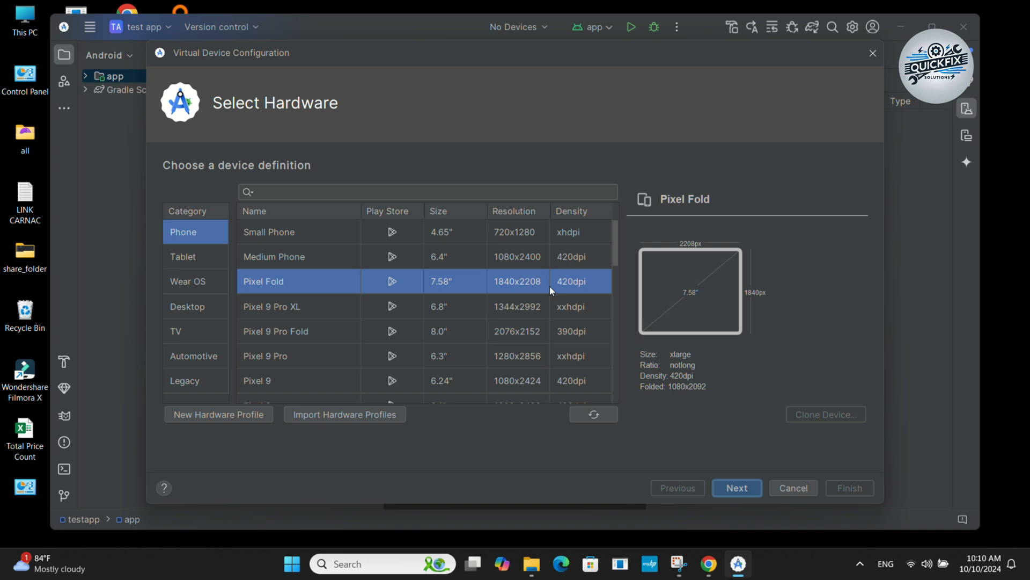
pyautogui.moveTo(622, 259)
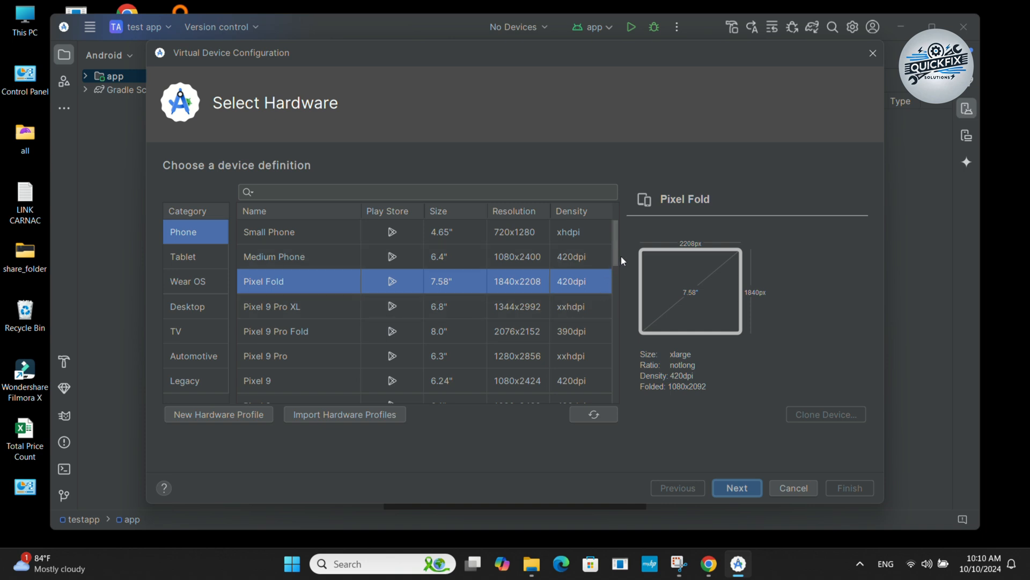
pyautogui.moveTo(616, 264)
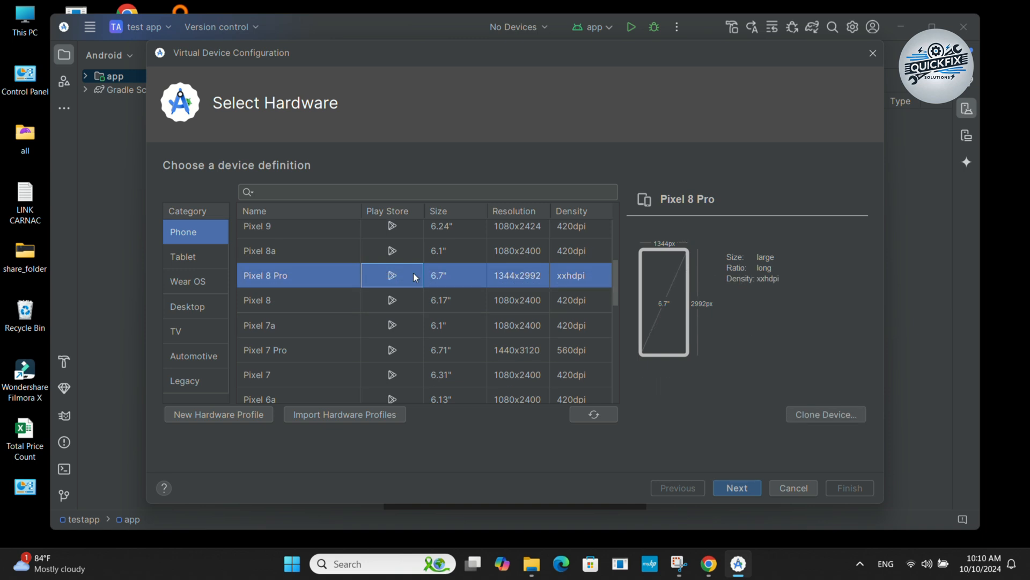
pyautogui.moveTo(749, 496)
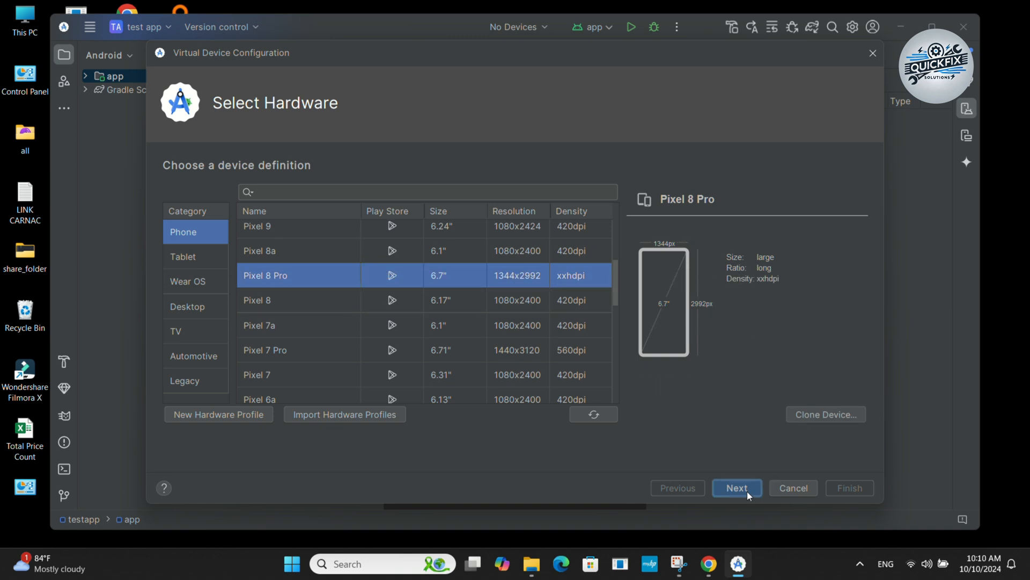
# Create the Pixel 8 Pro virtual device with the R (API 30) Android 11 system image
pyautogui.click(736, 487)
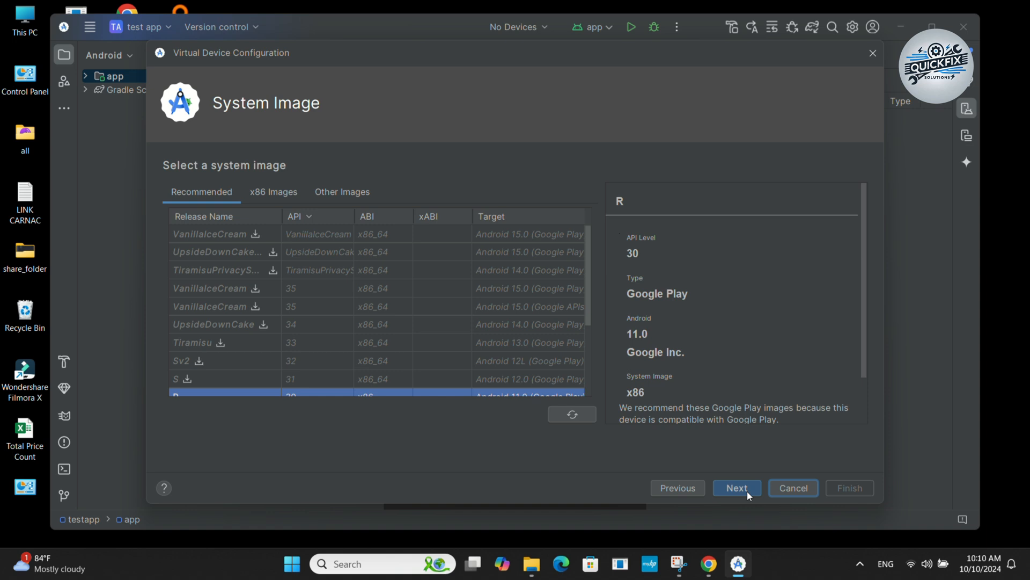
pyautogui.moveTo(590, 319)
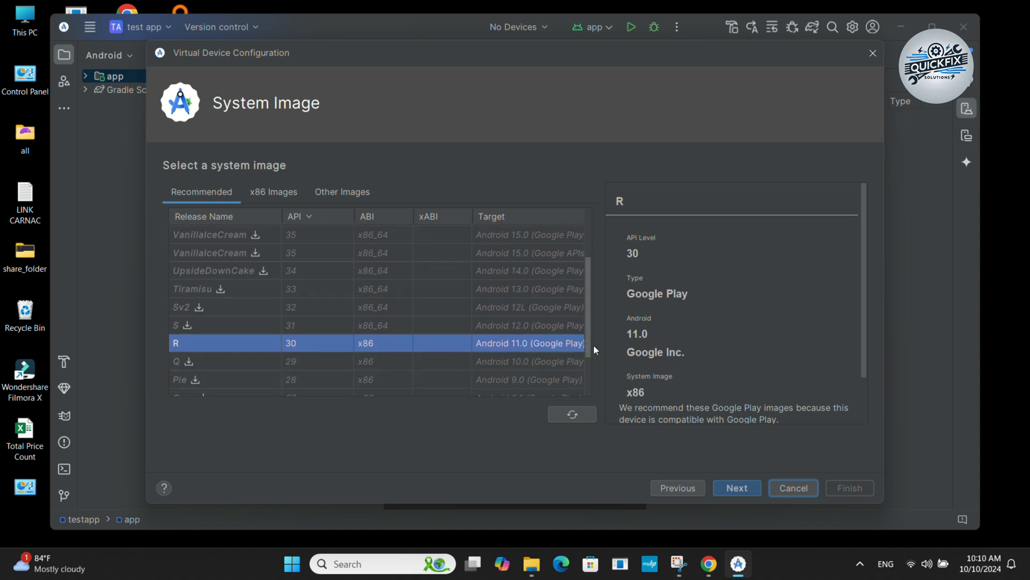
pyautogui.moveTo(521, 440)
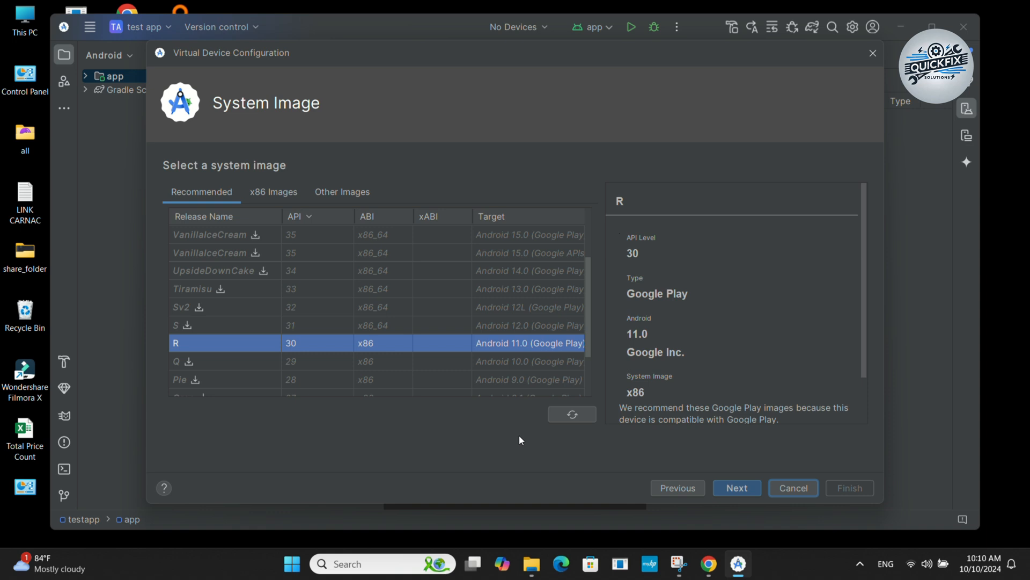
pyautogui.moveTo(745, 488)
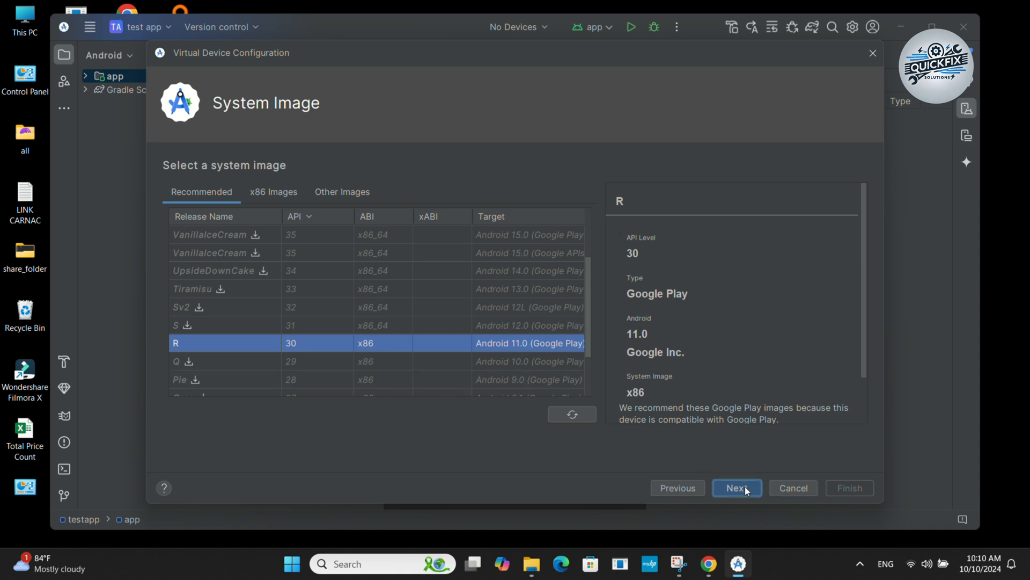
pyautogui.click(737, 488)
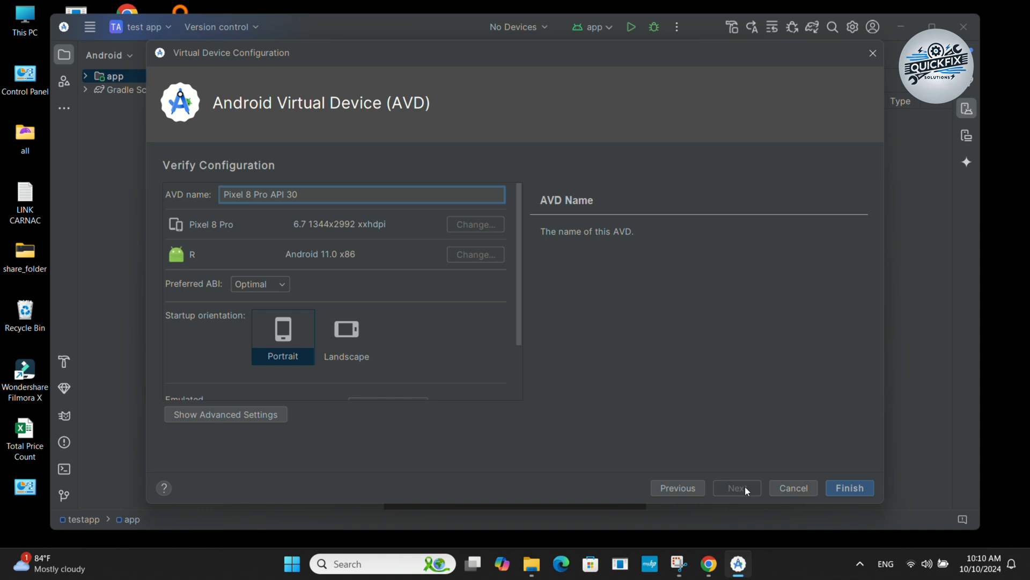
pyautogui.click(851, 487)
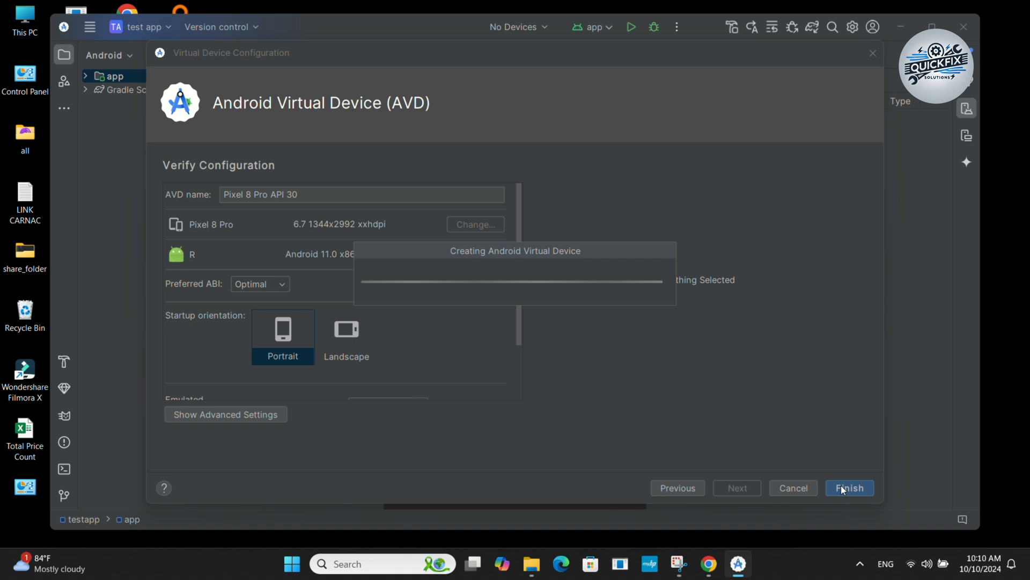
pyautogui.click(850, 487)
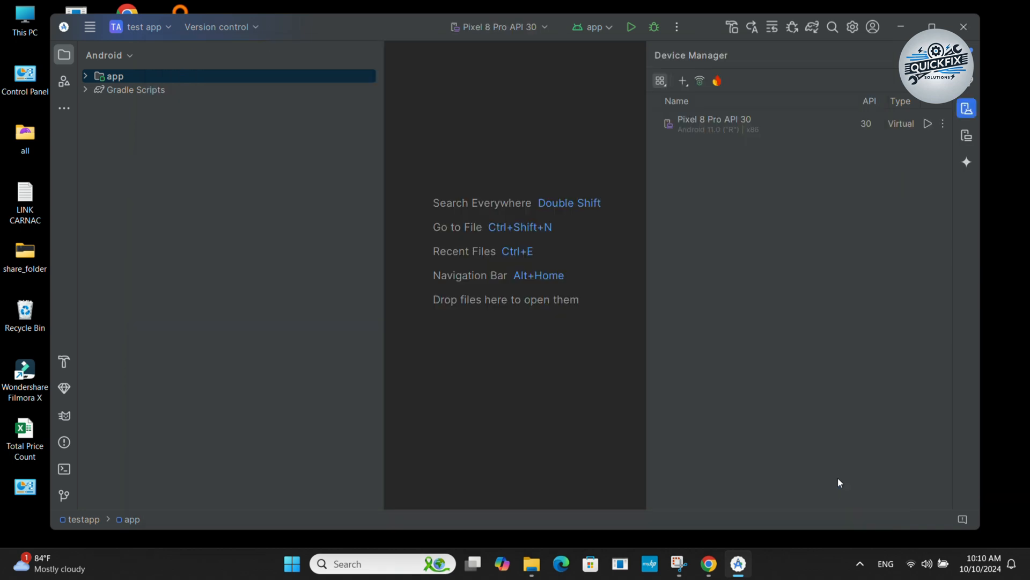
pyautogui.moveTo(599, 167)
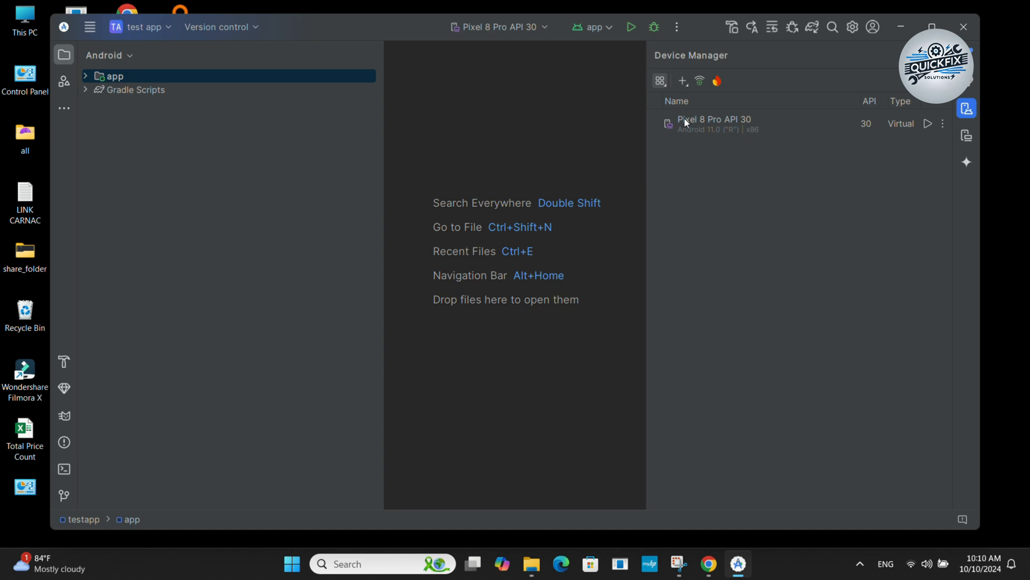
# Launch the Pixel 8 Pro API 30 emulator so it begins booting
pyautogui.click(928, 124)
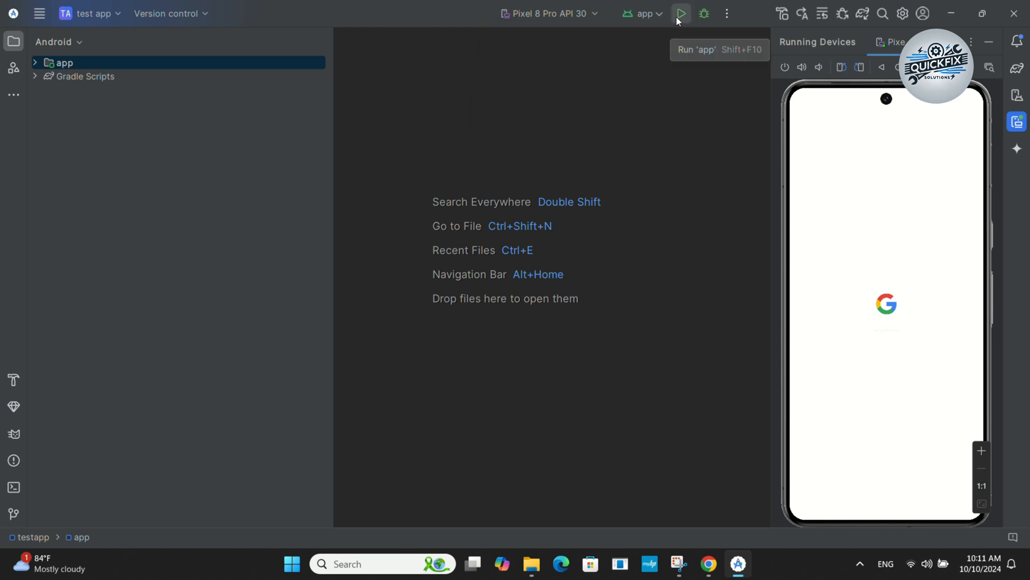
pyautogui.click(683, 14)
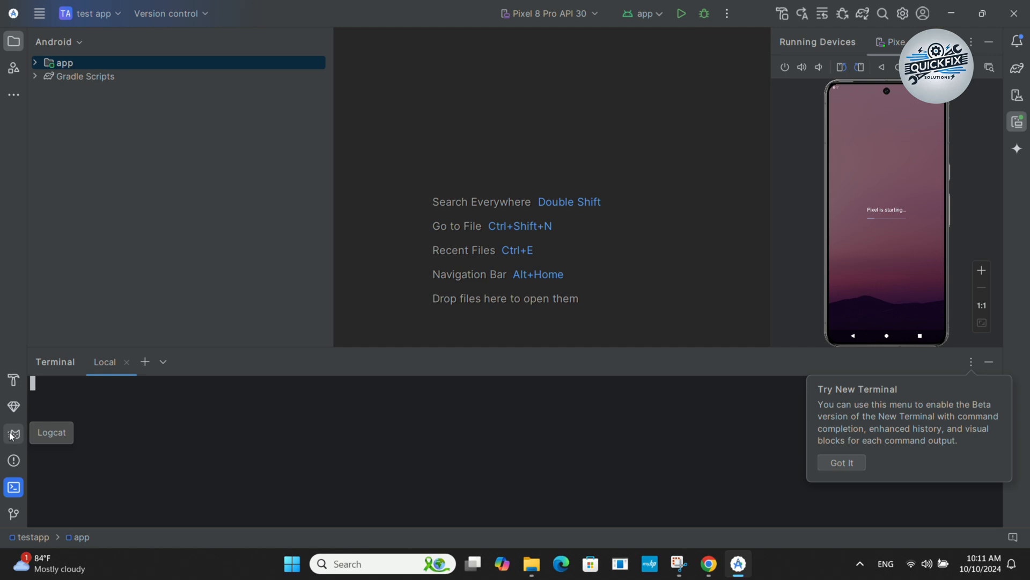
# Show the Logcat device log for the running emulator
pyautogui.click(13, 433)
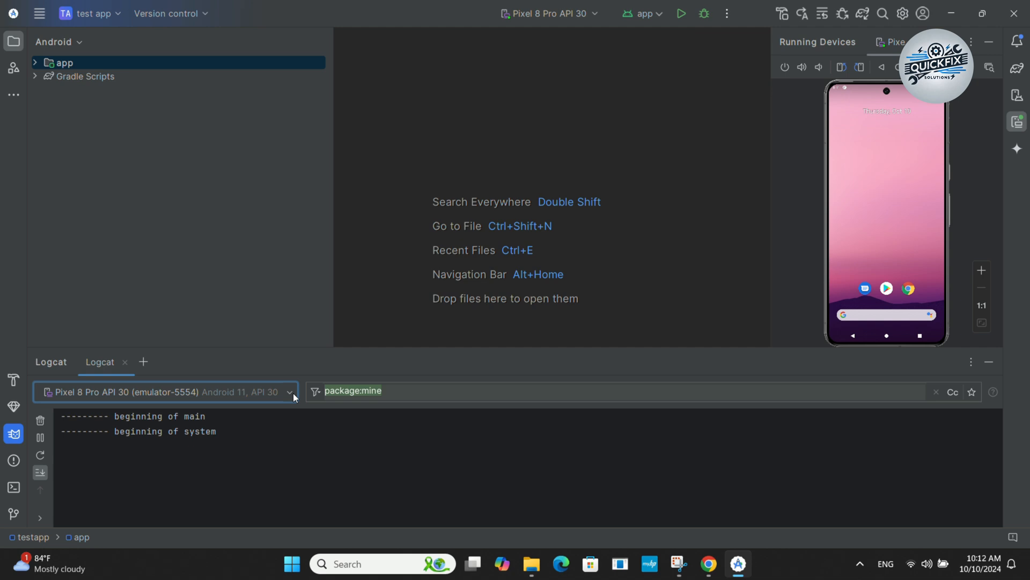
pyautogui.moveTo(350, 408)
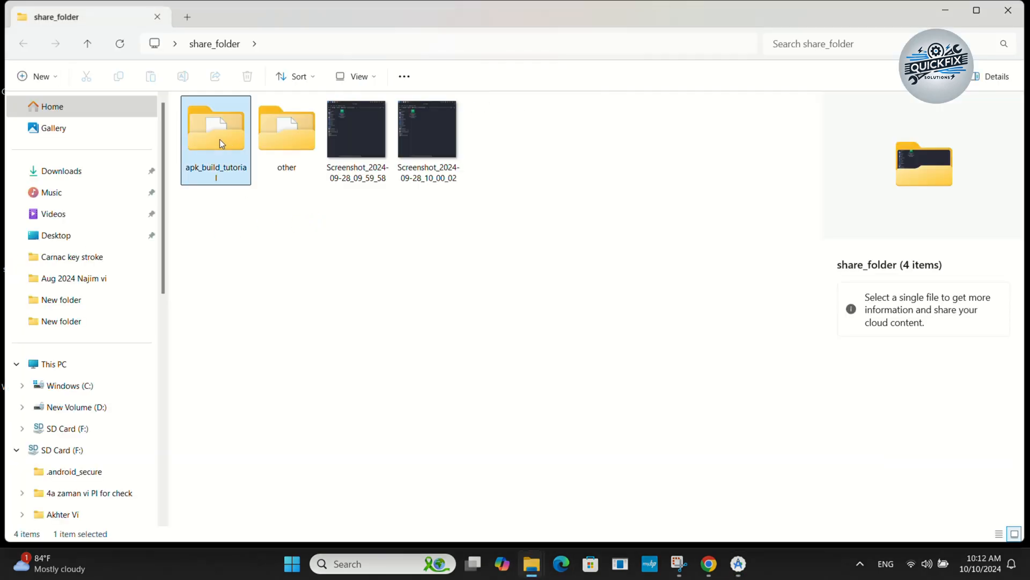
# Enter the apk_build_tutorial folder inside share_folder
pyautogui.doubleClick(215, 129)
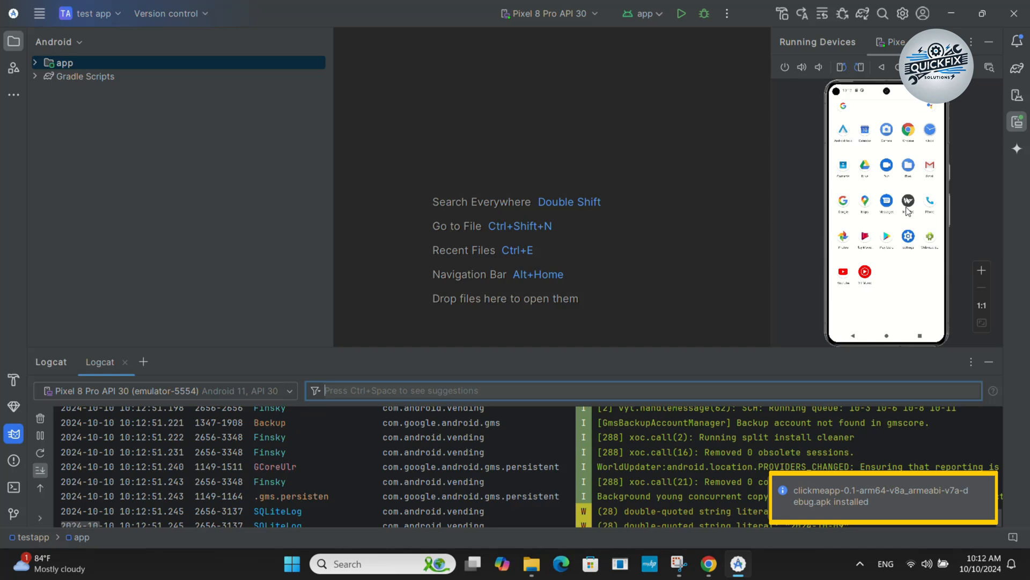
# Filter Logcat to python messages while the installed clickmeapp launches
pyautogui.write('python')
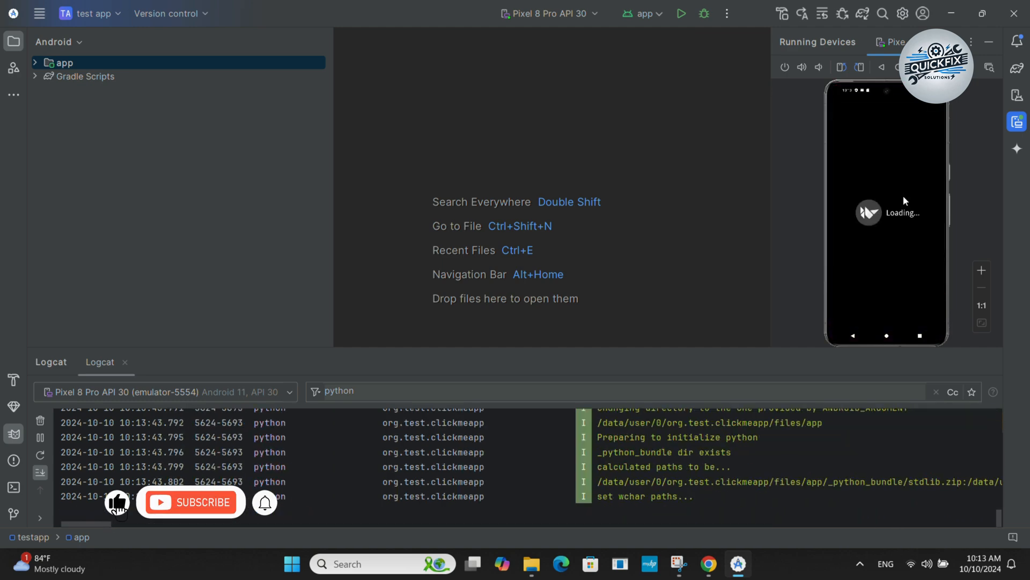
# Focus the Logcat filter as the app fails with OSError: 'robotoblack.ttf' not found
pyautogui.click(191, 502)
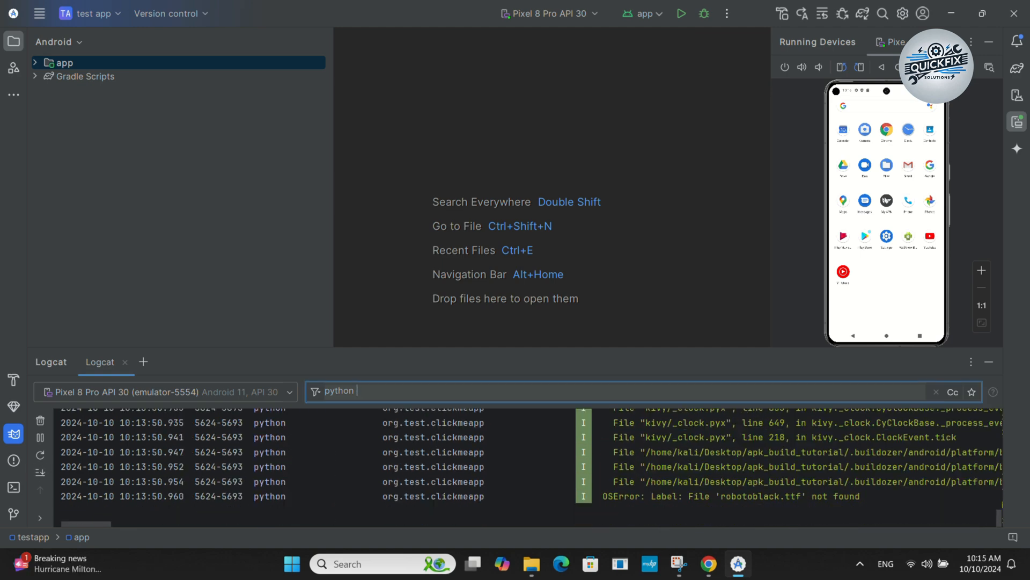
# Narrow the Logcat filter to 'python erro' so the robotoblack.ttf not-found OSError stands out
pyautogui.write('erro')
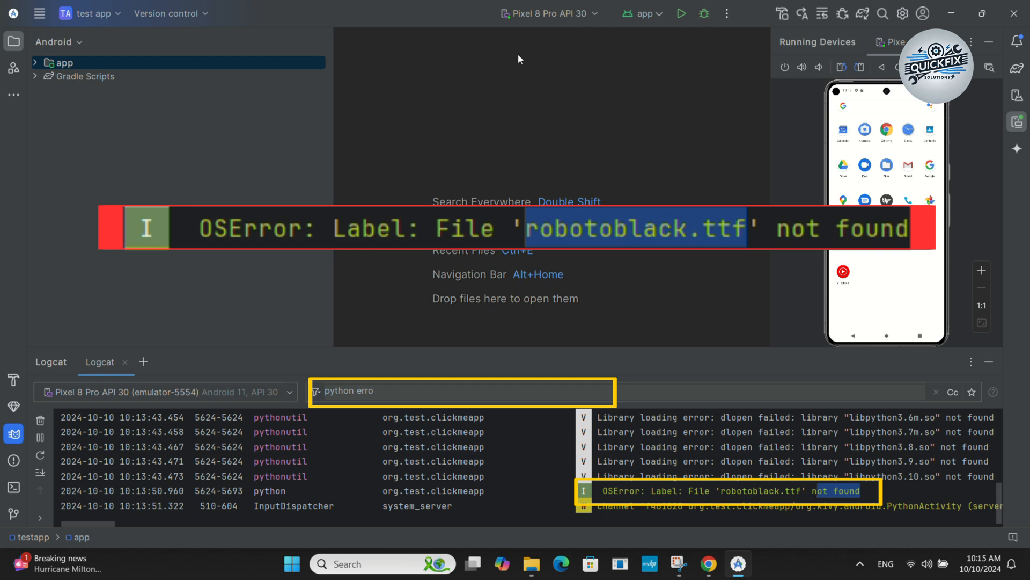
pyautogui.moveTo(504, 44)
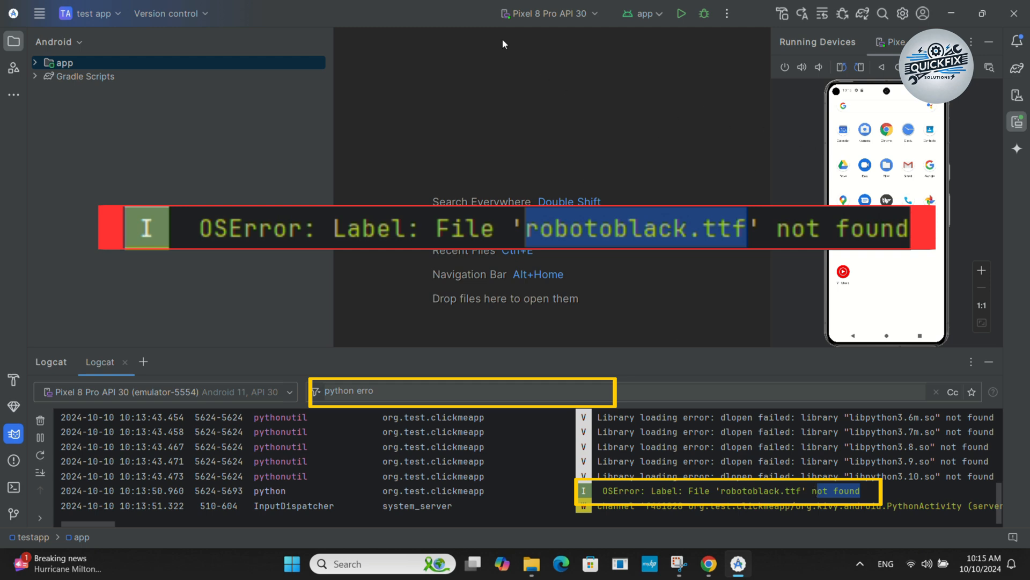